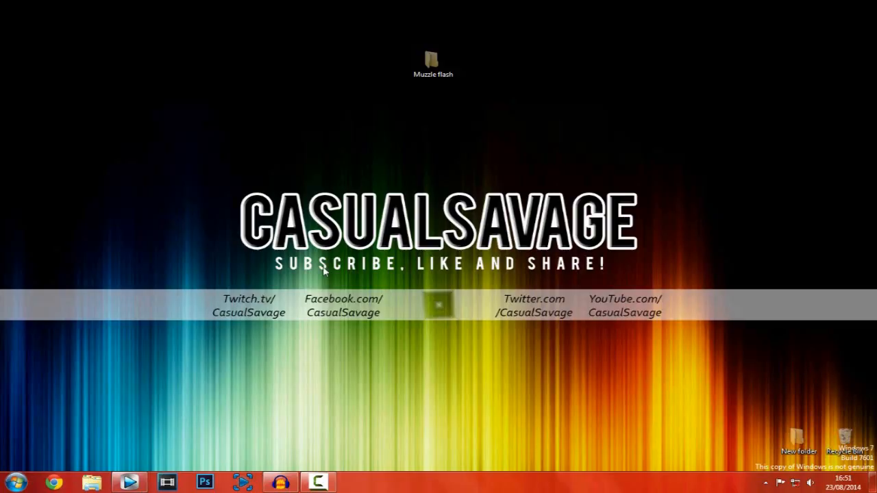
# Open the Muzzle flash folder and select the Camera footage, muzzle flash clip and gunshot sound
pyautogui.click(433, 62)
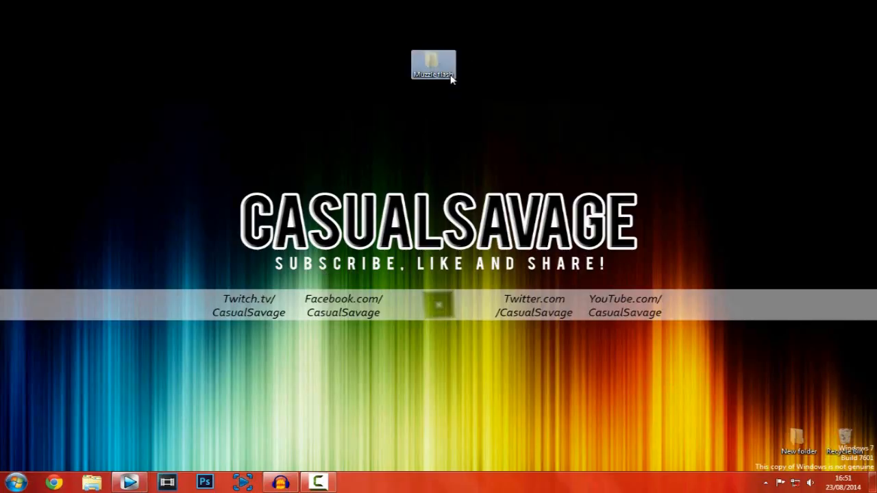
pyautogui.doubleClick(433, 65)
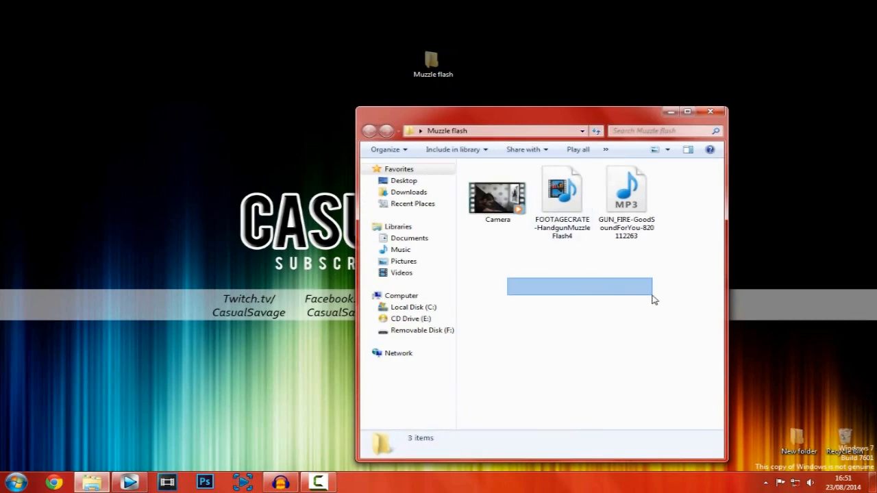
pyautogui.click(562, 189)
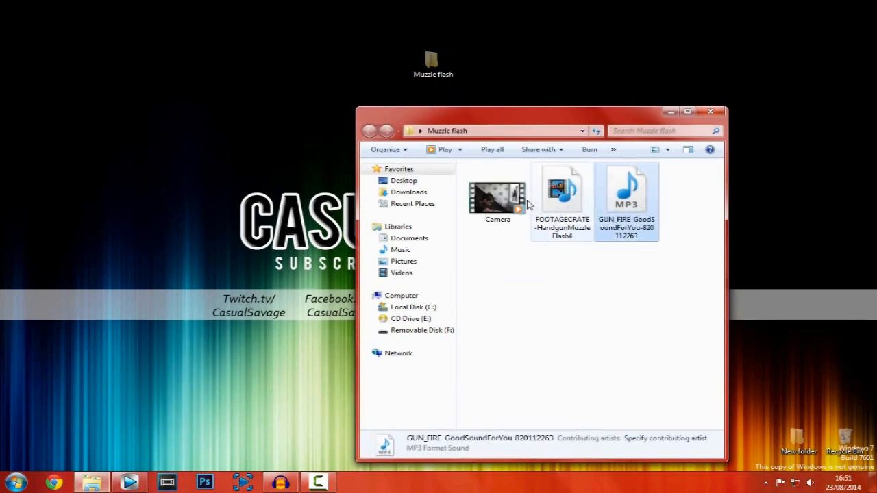
pyautogui.click(496, 194)
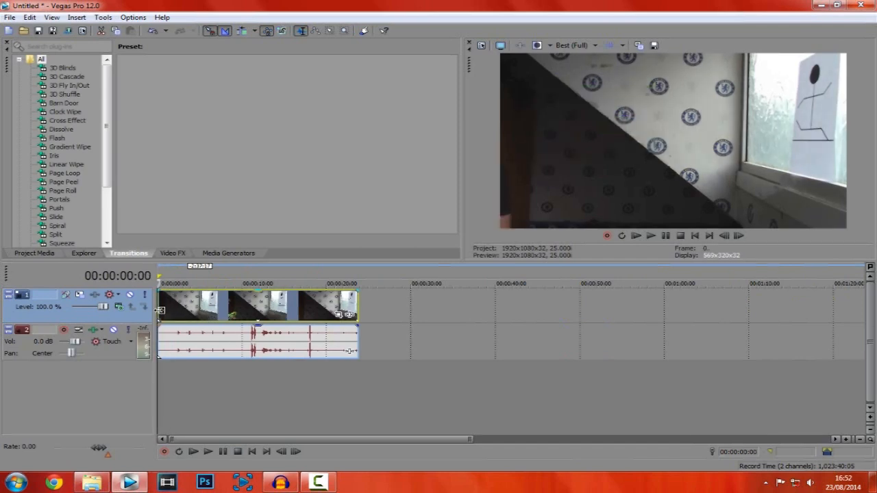
# Drop the Camera clip onto the timeline and scrub about three seconds in to the raised blaster
pyautogui.click(183, 304)
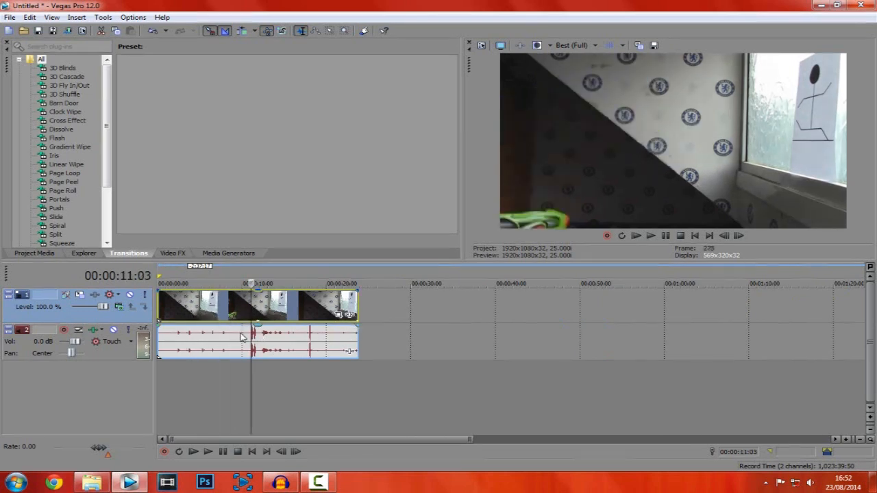
pyautogui.click(649, 236)
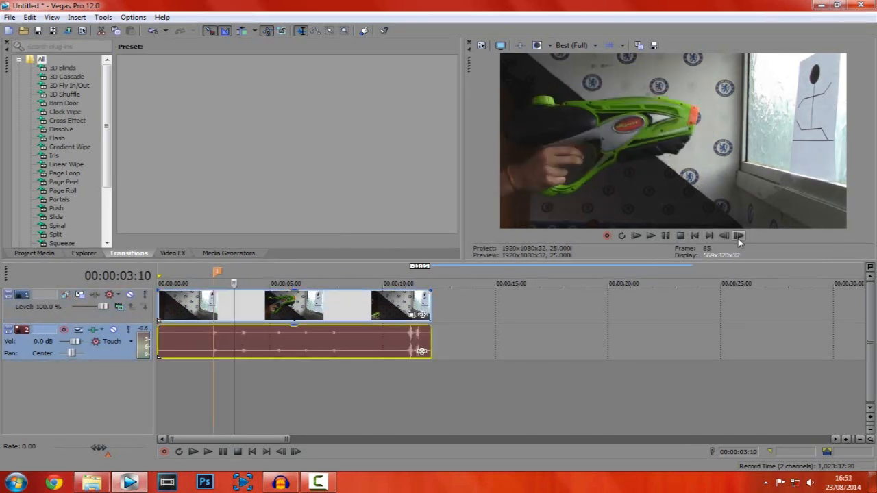
# Step frame by frame to each shot and drop a marker at all five water-gun shots
pyautogui.click(739, 236)
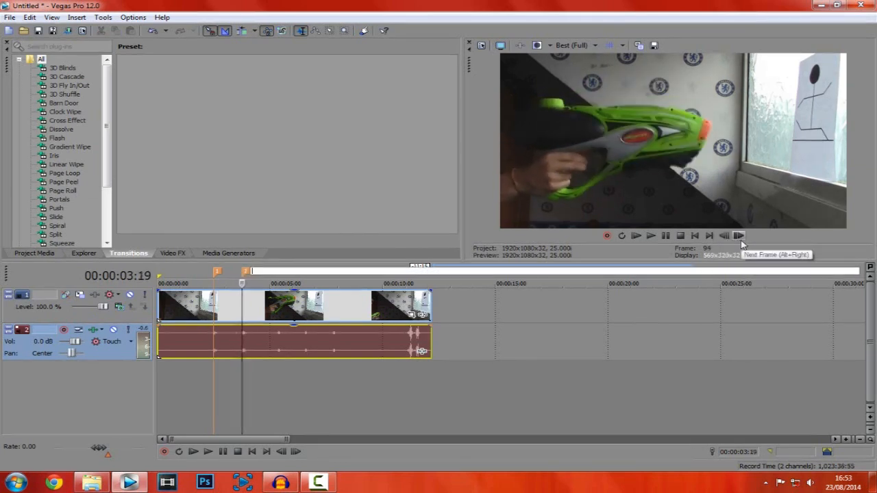
pyautogui.click(738, 236)
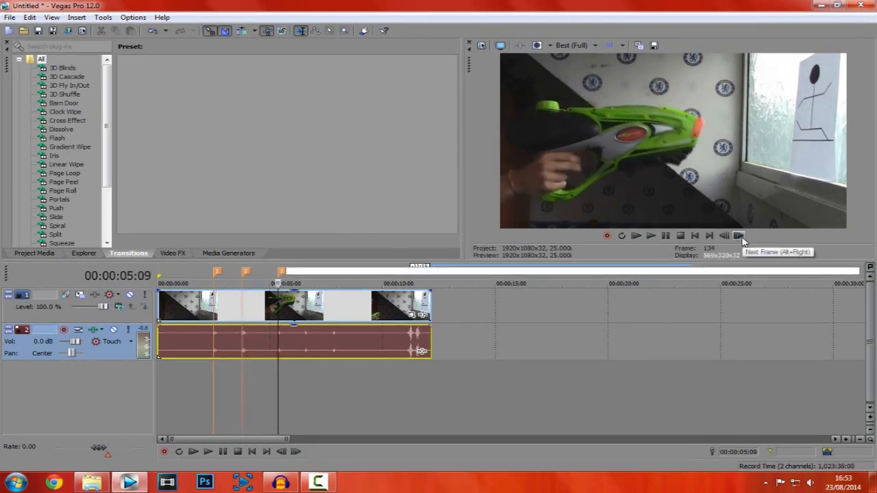
pyautogui.click(738, 236)
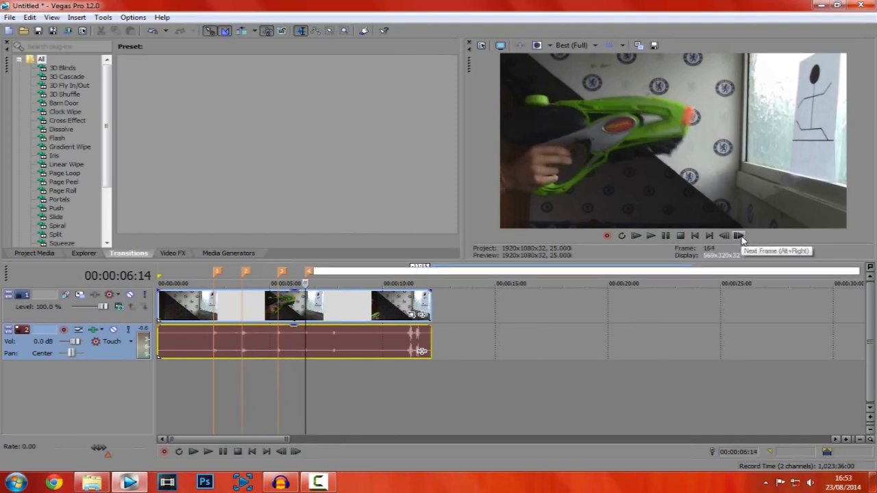
pyautogui.click(739, 235)
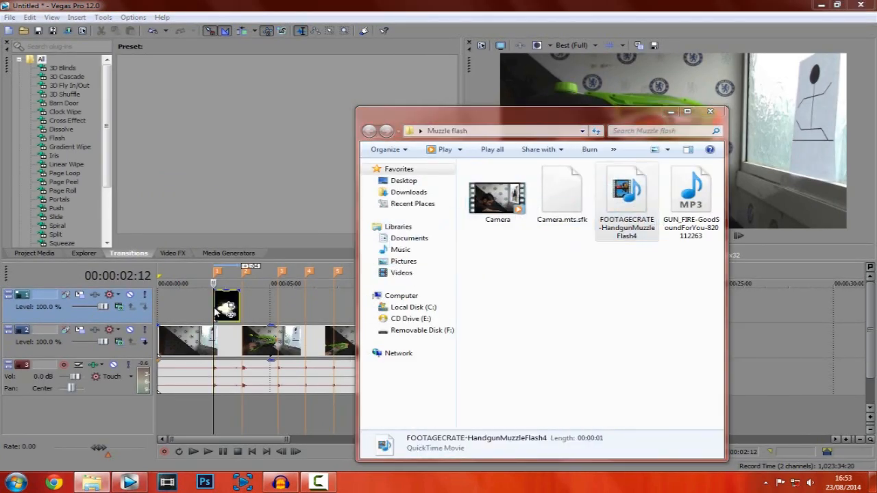
# Place HandgunMuzzleFlash4 on a new track at the first marker with a compositing mode that lets the gun show through
pyautogui.click(710, 111)
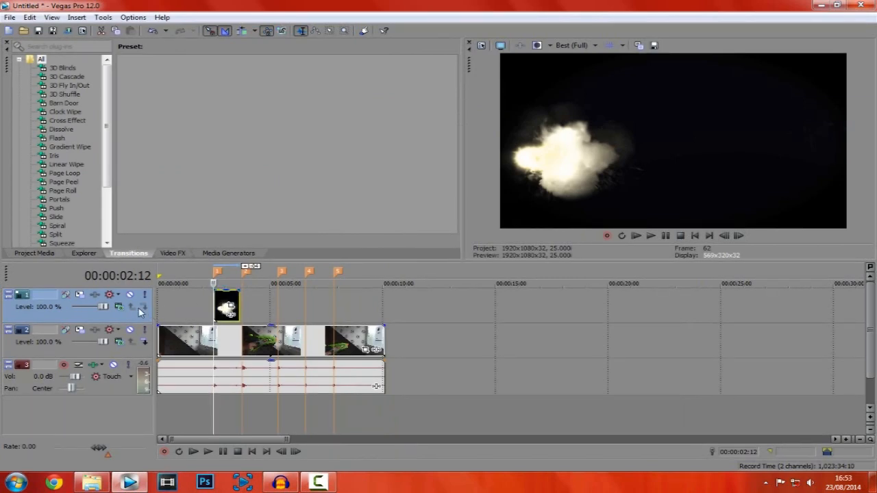
pyautogui.click(117, 307)
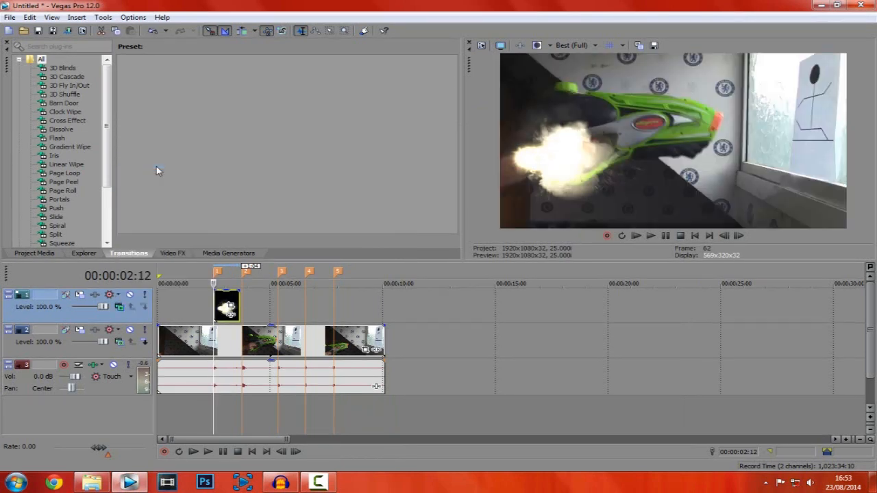
pyautogui.moveTo(316, 307)
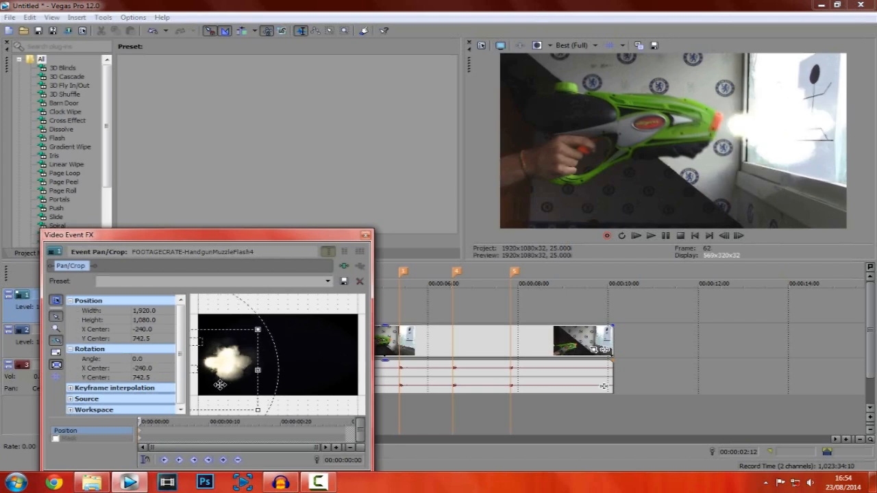
pyautogui.moveTo(351, 365)
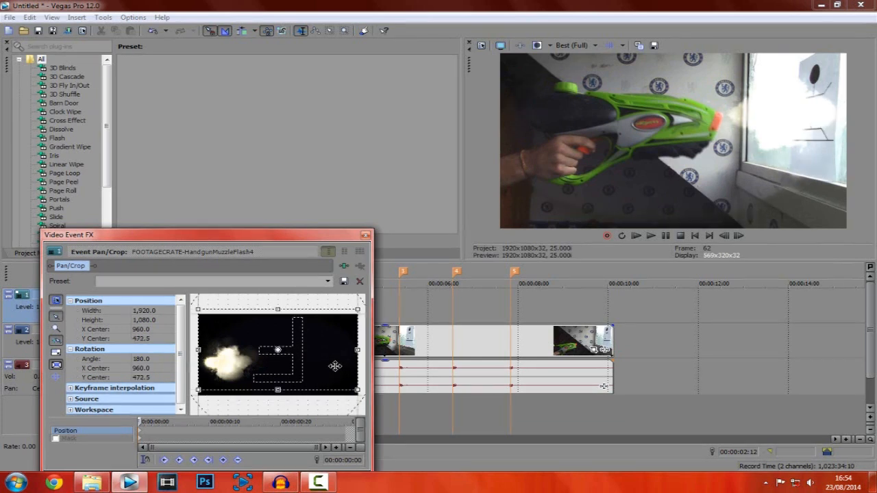
# Finish the Event Pan/Crop with rotation 180 and adjusted X center so the flash sits at the barrel tip
pyautogui.click(364, 236)
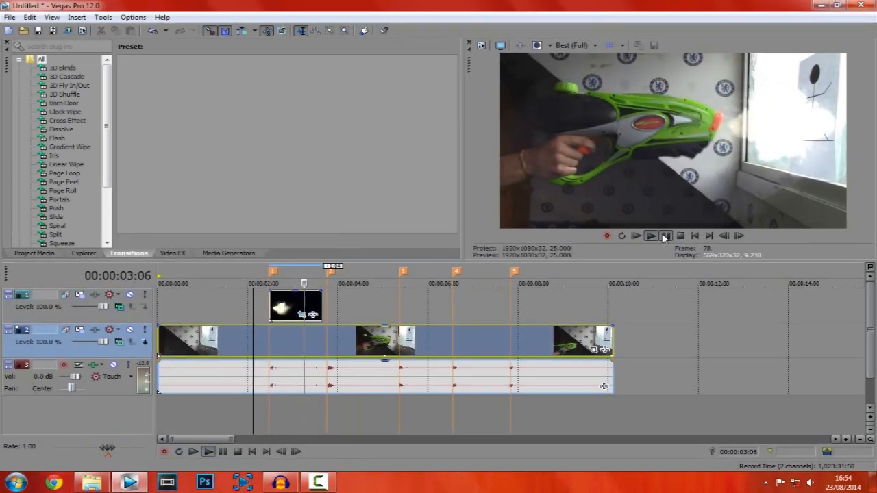
# Play and frame-step through the first shot at Preview (Auto) quality to check the flash
pyautogui.click(665, 235)
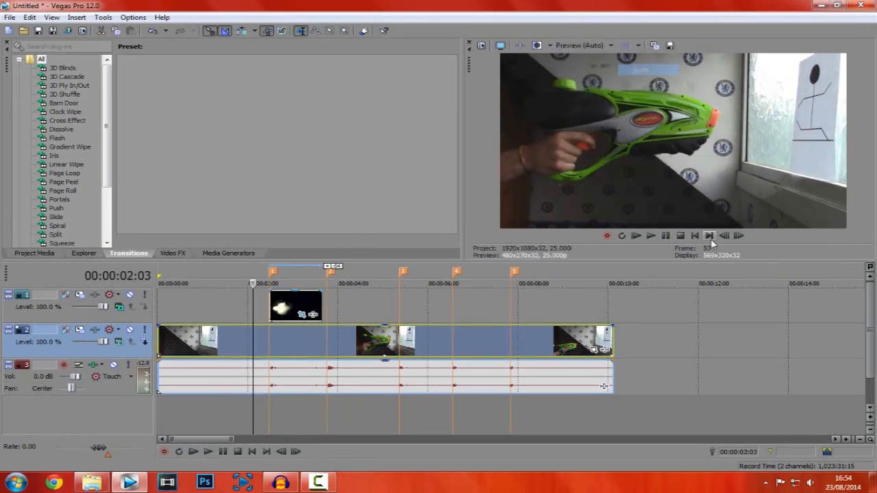
pyautogui.click(649, 236)
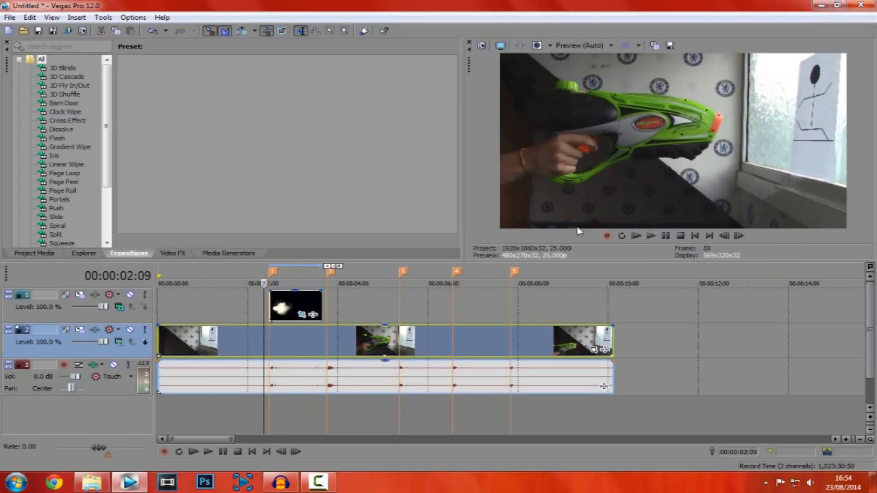
pyautogui.click(173, 252)
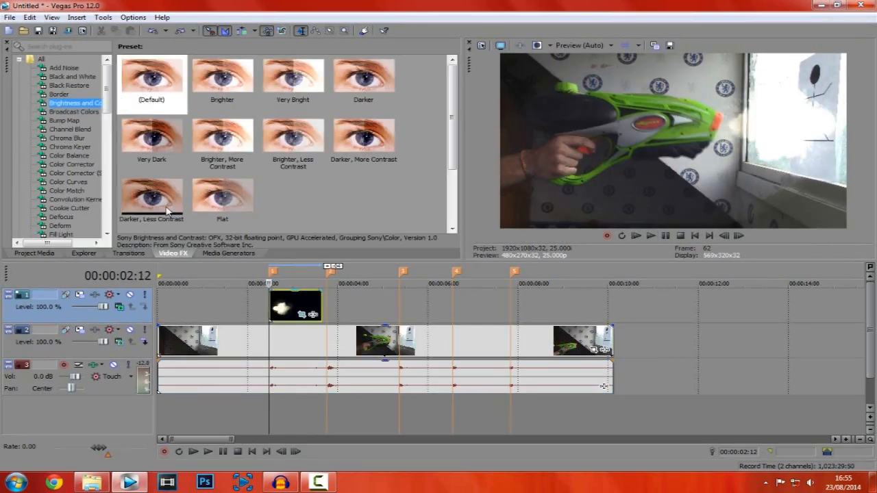
# Apply the Very Dark Brightness and Contrast preset to the flash, then set brightness about -0.075 and contrast about -0.102
pyautogui.click(150, 140)
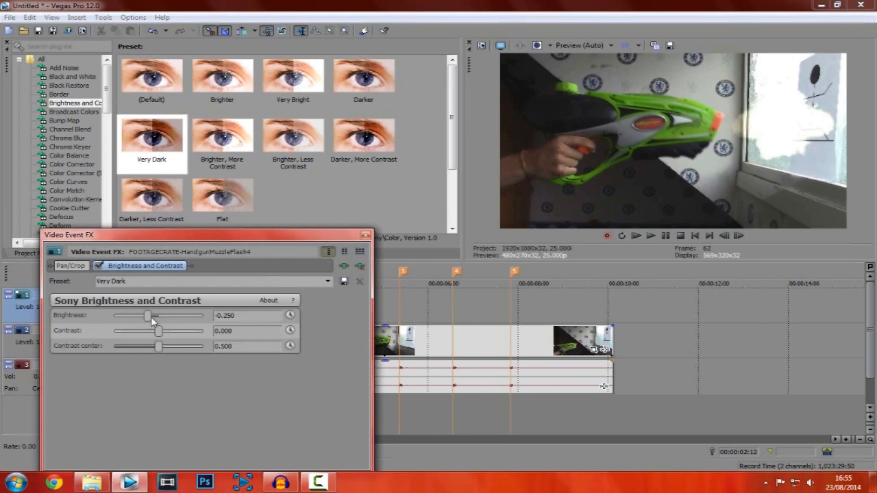
pyautogui.moveTo(148, 315); pyautogui.dragTo(152, 315)
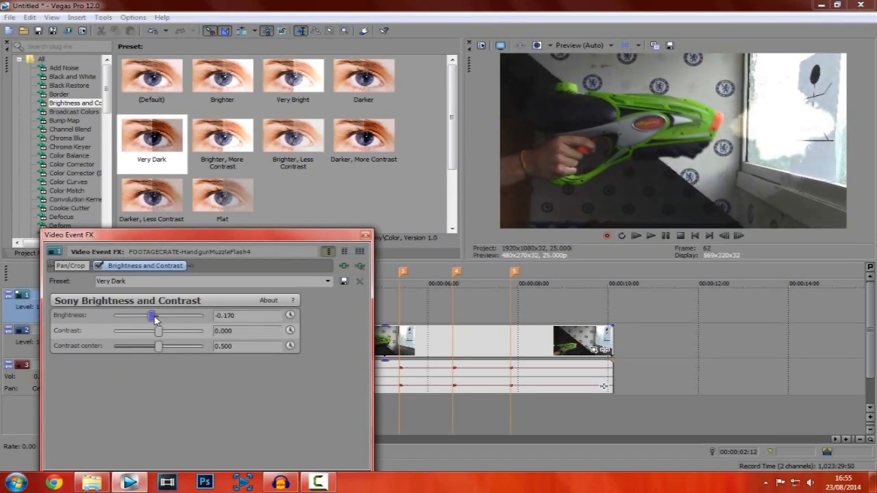
pyautogui.moveTo(152, 315); pyautogui.dragTo(163, 316)
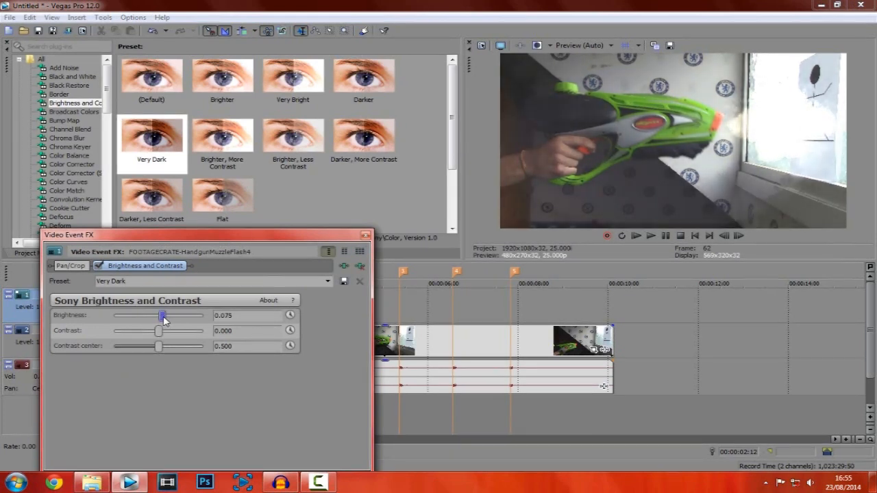
pyautogui.moveTo(162, 315); pyautogui.dragTo(158, 316)
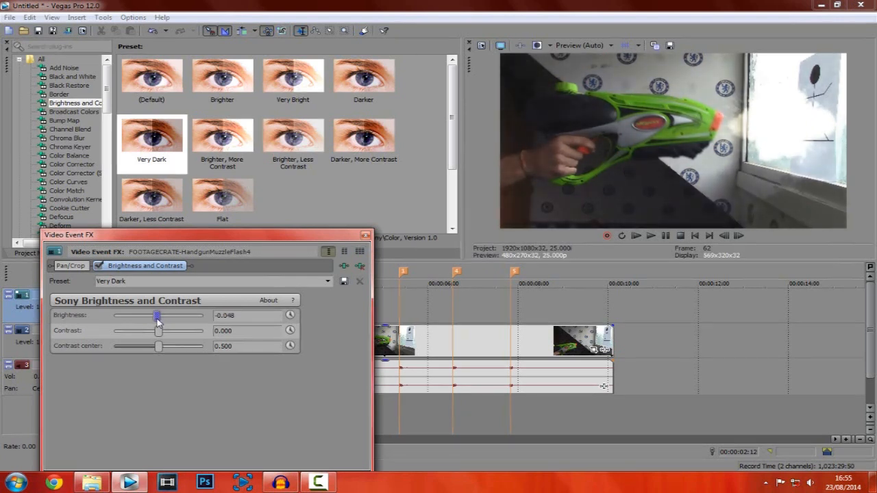
pyautogui.moveTo(158, 315); pyautogui.dragTo(155, 315)
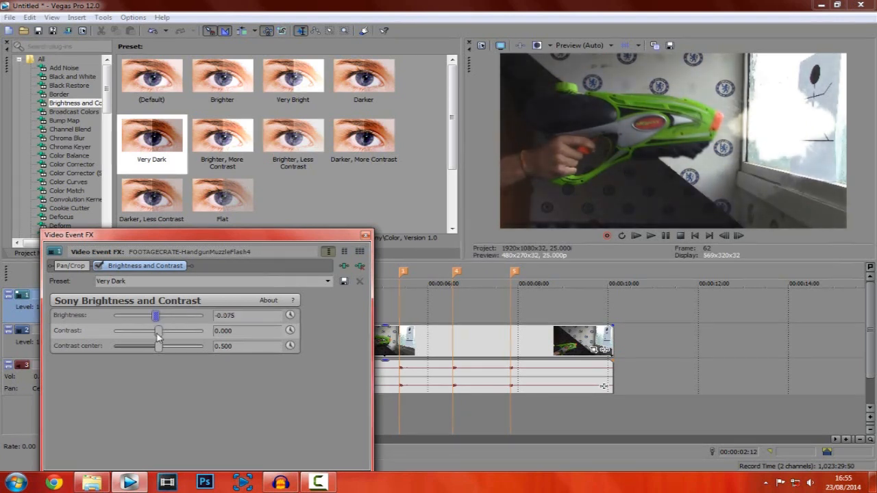
pyautogui.moveTo(157, 330); pyautogui.dragTo(156, 331)
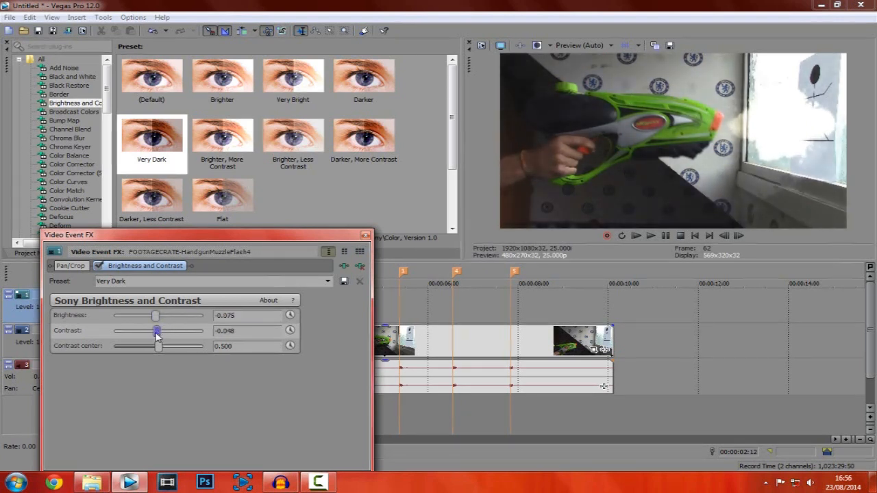
pyautogui.moveTo(158, 330); pyautogui.dragTo(153, 330)
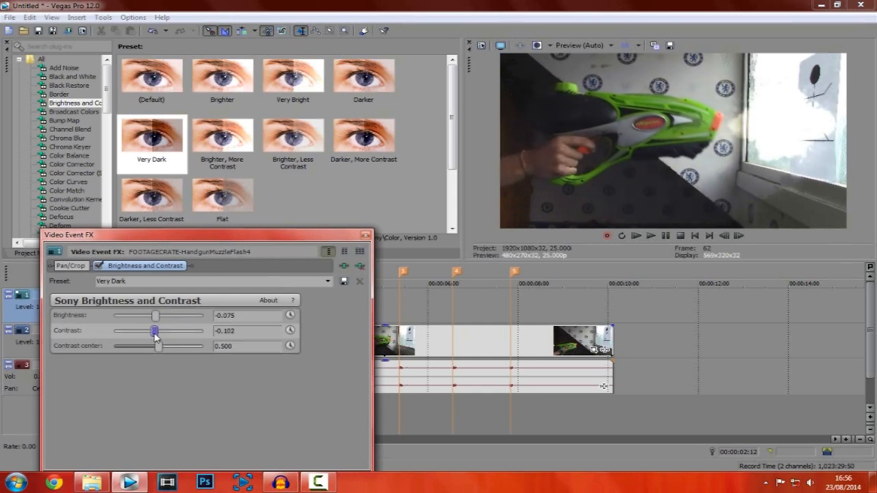
pyautogui.moveTo(158, 346); pyautogui.dragTo(171, 345)
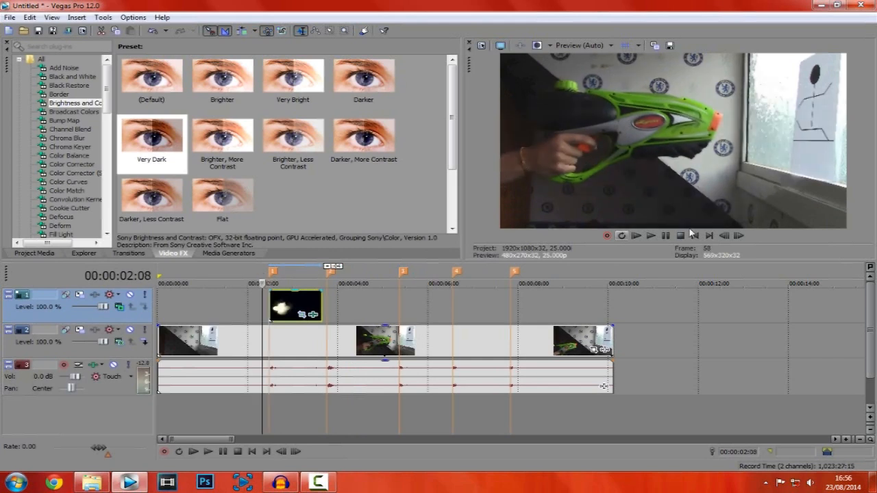
pyautogui.click(636, 236)
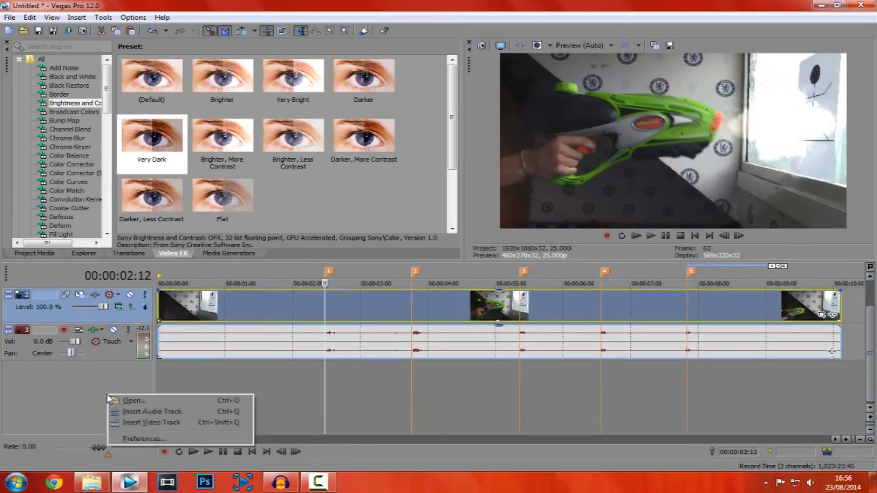
# Insert an audio track, snap the gunshot MP3 to the first marker and paste copies at the next marked shots
pyautogui.click(152, 411)
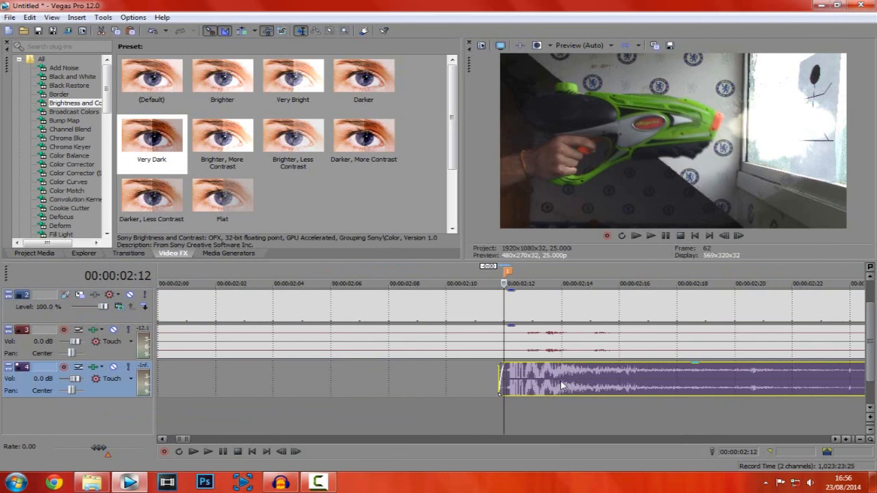
pyautogui.click(635, 235)
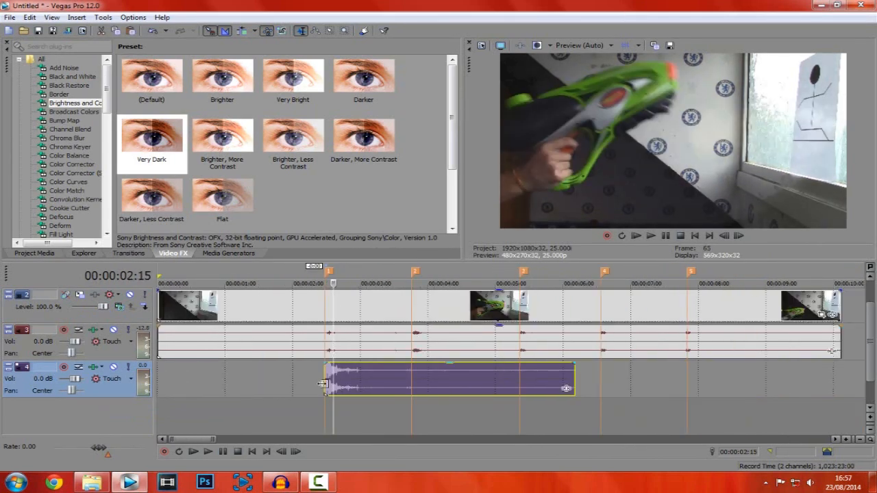
pyautogui.click(666, 236)
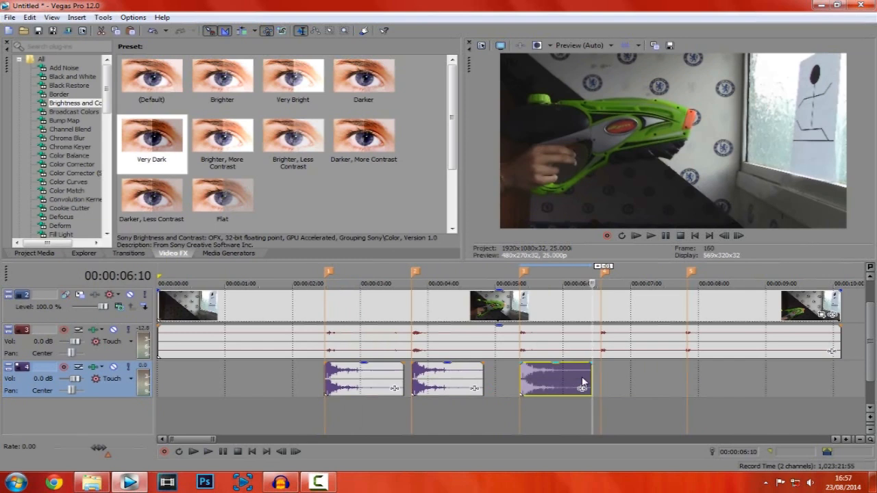
pyautogui.click(636, 235)
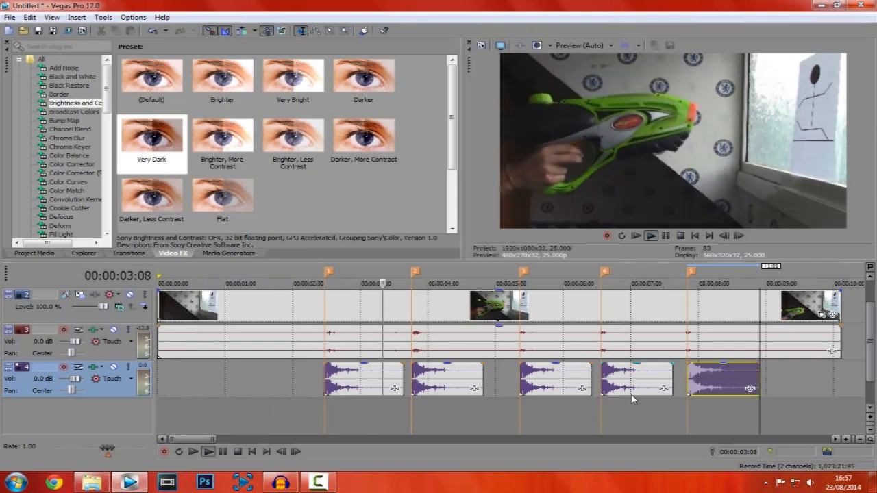
# Paste the gunshot at the remaining markers and copy the muzzle flash event to every one of the five markers
pyautogui.click(649, 235)
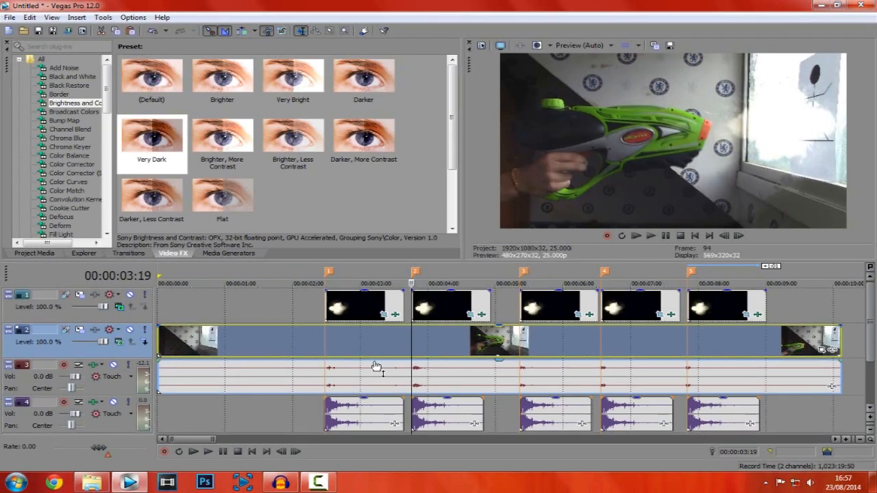
pyautogui.moveTo(687, 369)
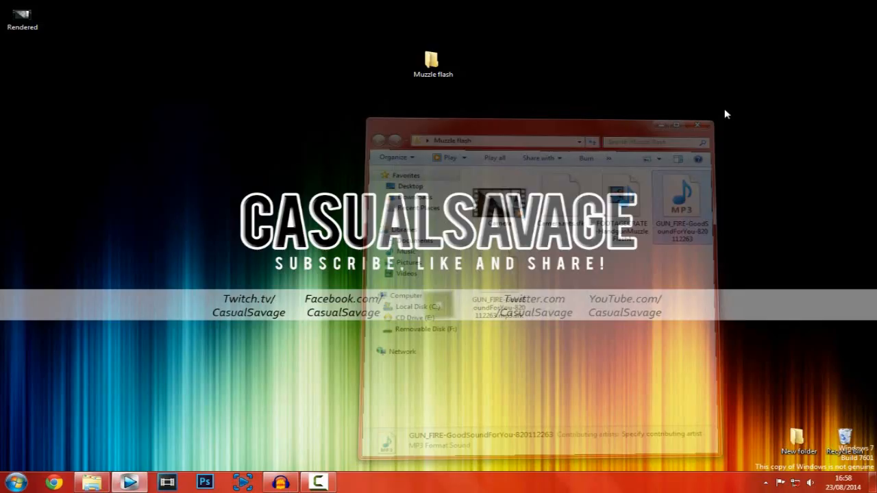
# Close the Muzzle flash Explorer window, leaving the desktop showing
pyautogui.click(699, 126)
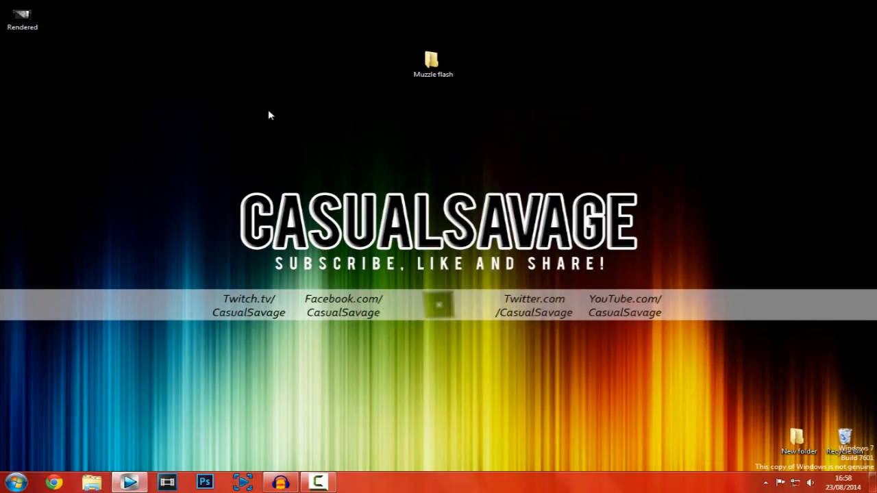
pyautogui.moveTo(260, 112)
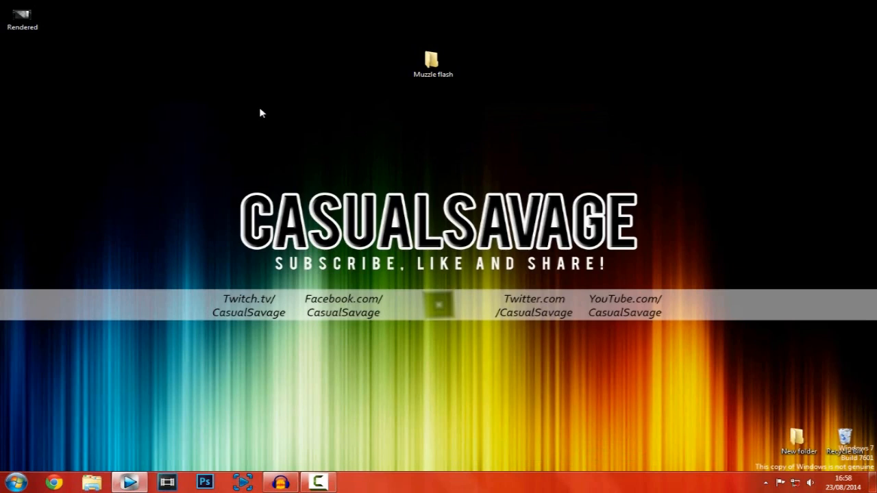